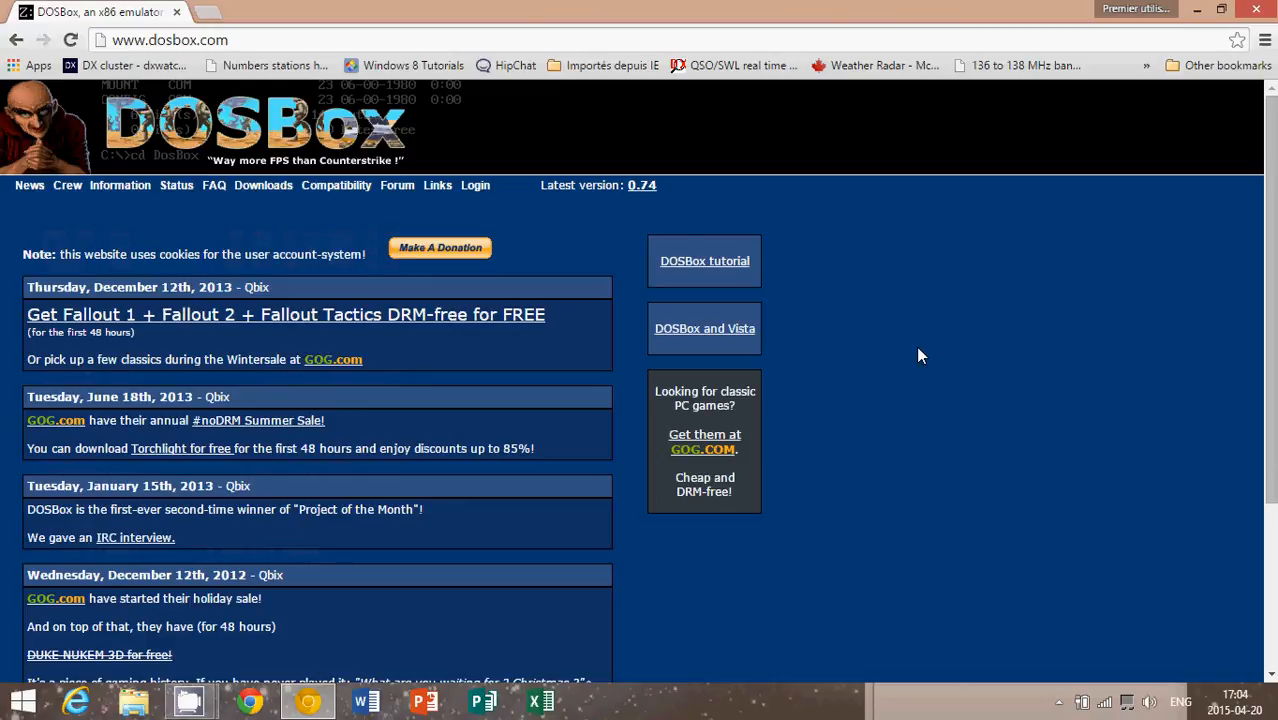
pyautogui.moveTo(456, 192)
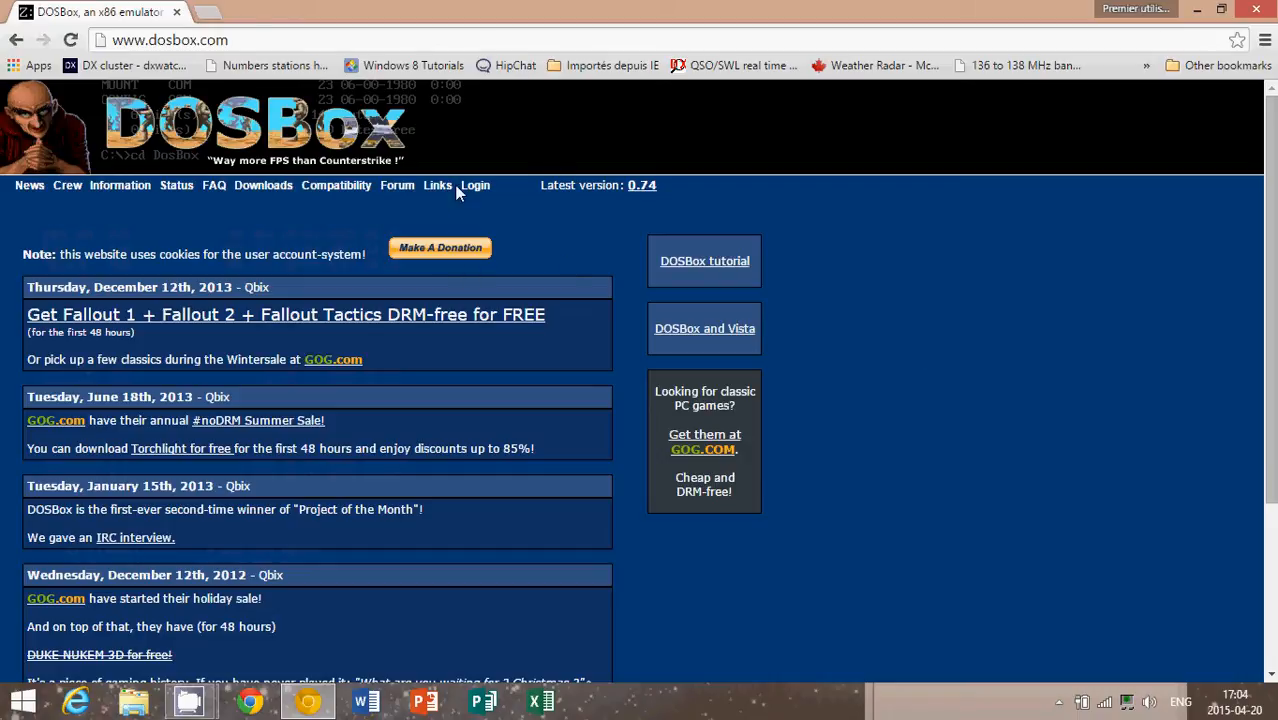
# - Download the DOSBox 0.74 Win32 installer from the dosbox.com Downloads page and run it
pyautogui.click(170, 40)
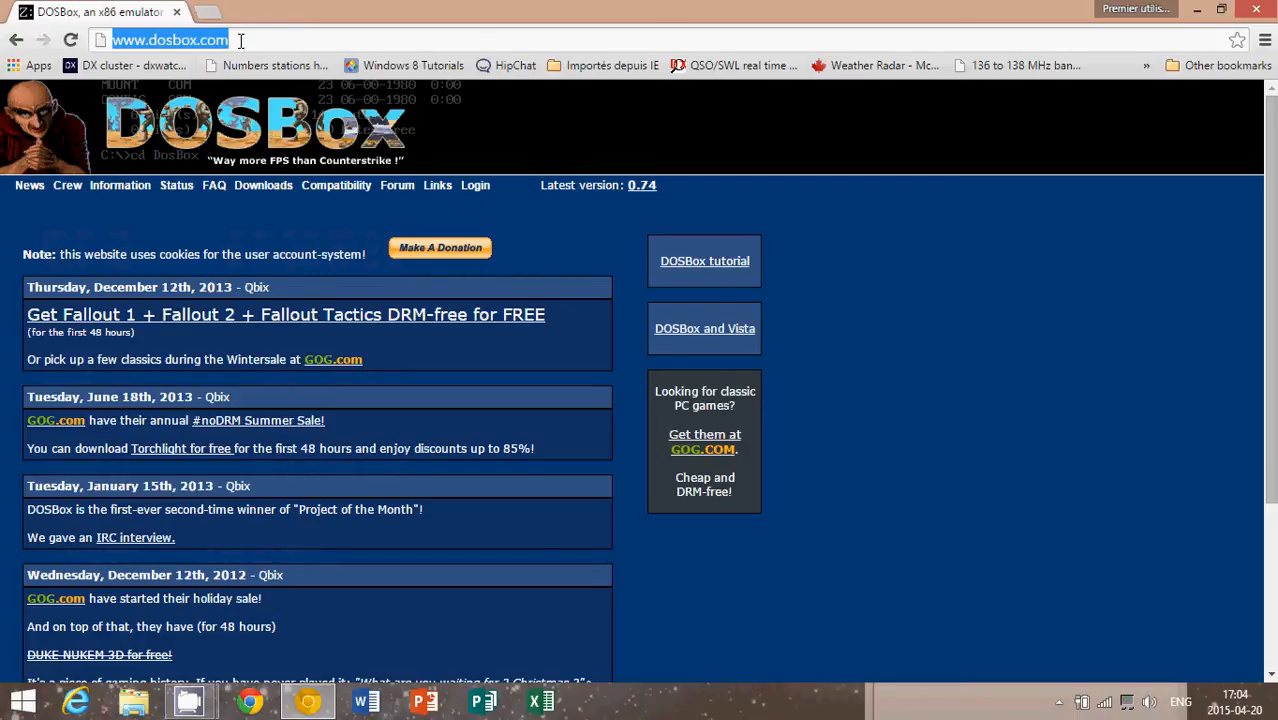
pyautogui.moveTo(518, 216)
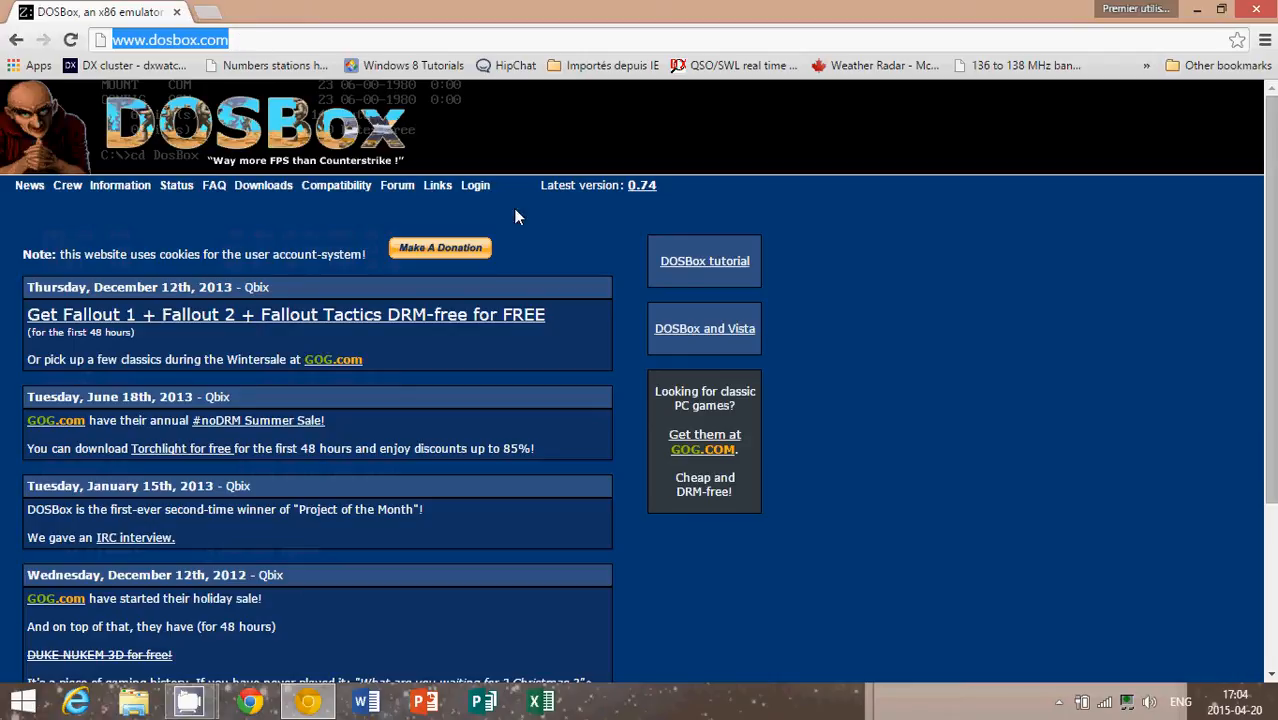
pyautogui.moveTo(264, 184)
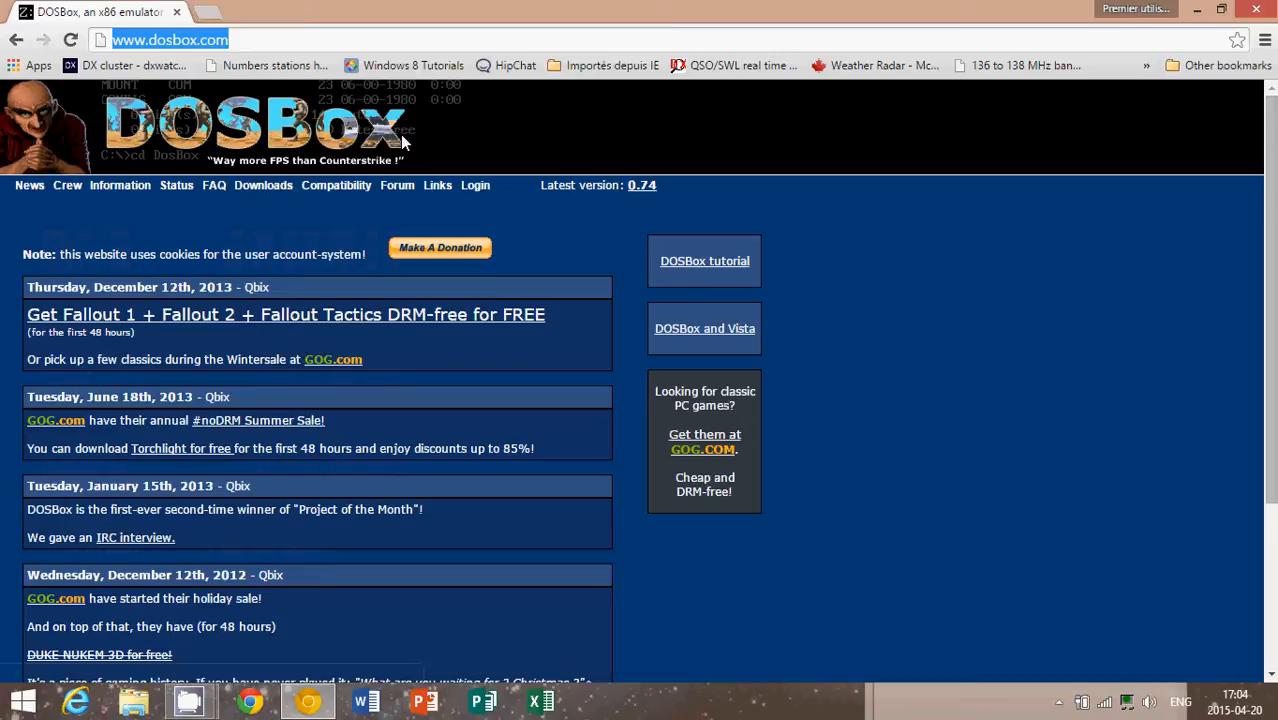
pyautogui.moveTo(178, 200)
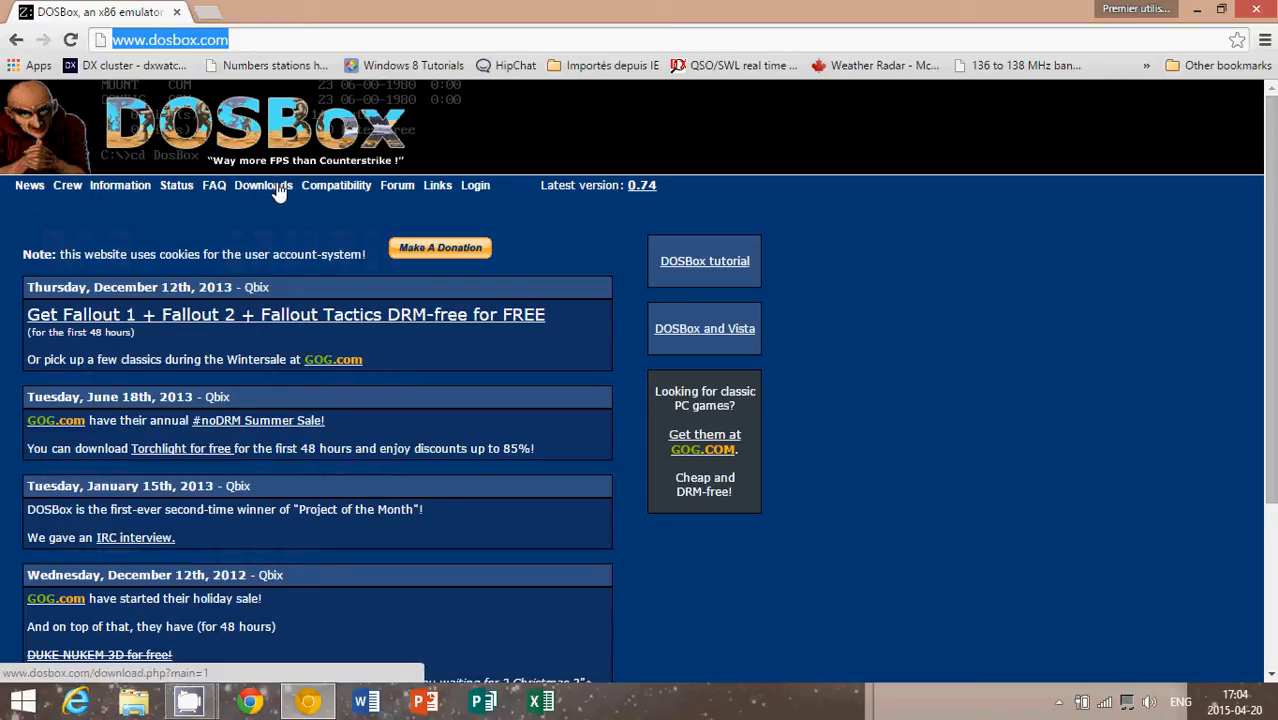
pyautogui.click(264, 184)
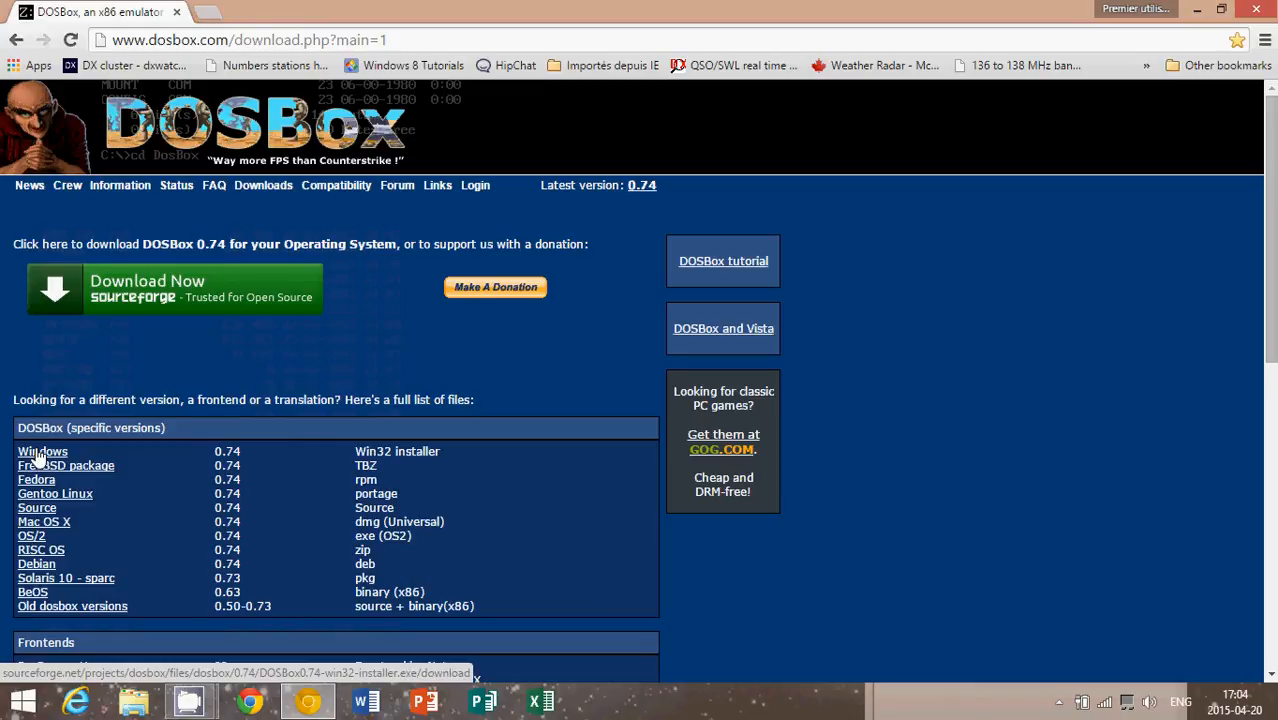
pyautogui.click(44, 452)
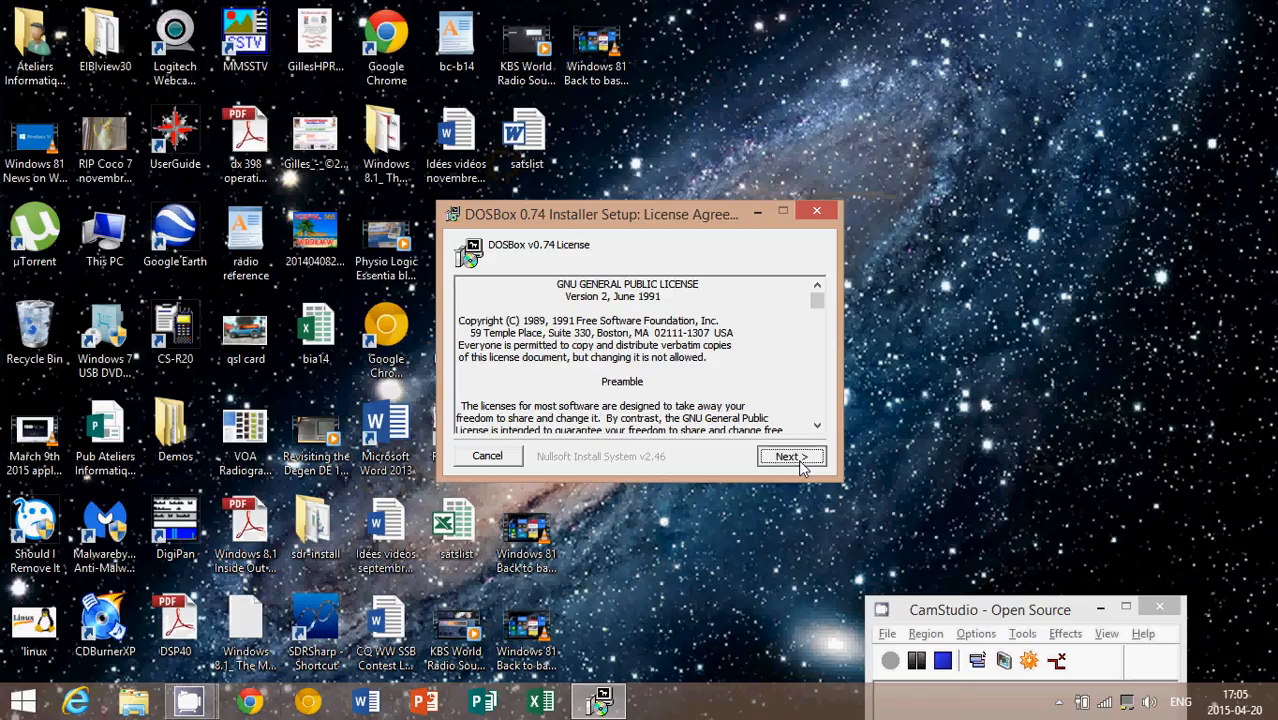
# - Accept the license, install Core files with Desktop Shortcut, and close the completed setup
pyautogui.click(792, 456)
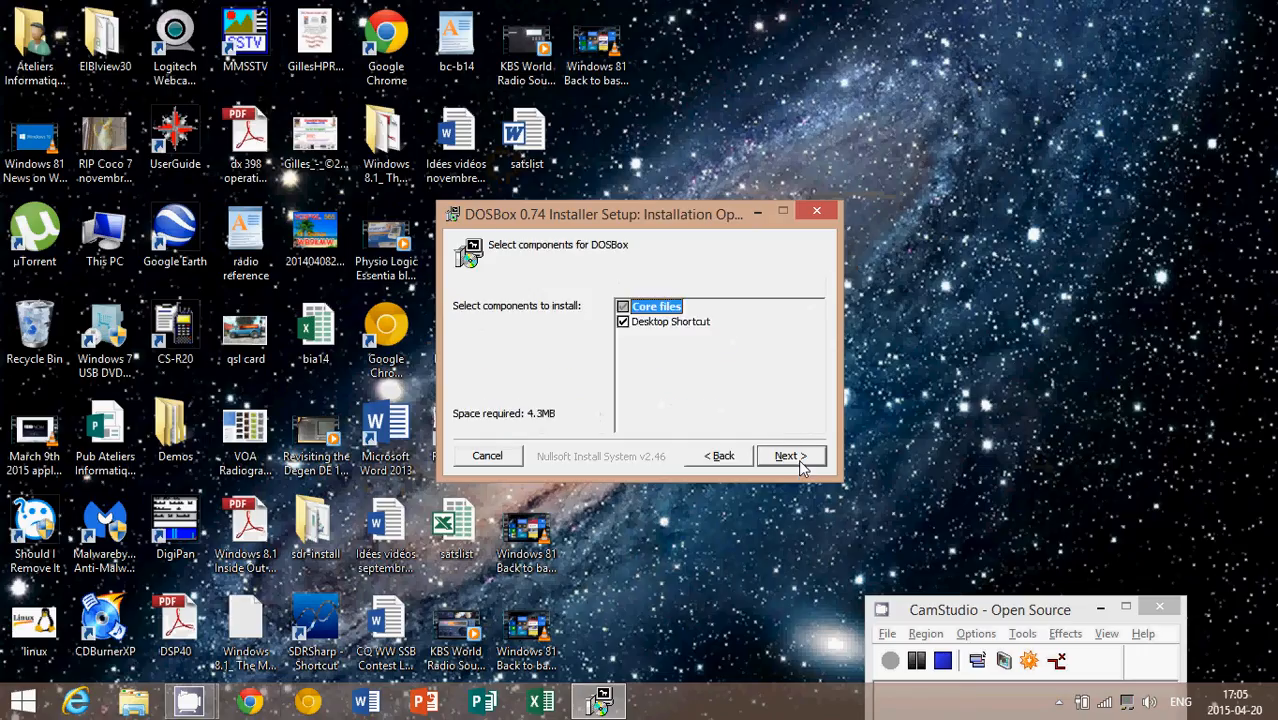
pyautogui.click(790, 456)
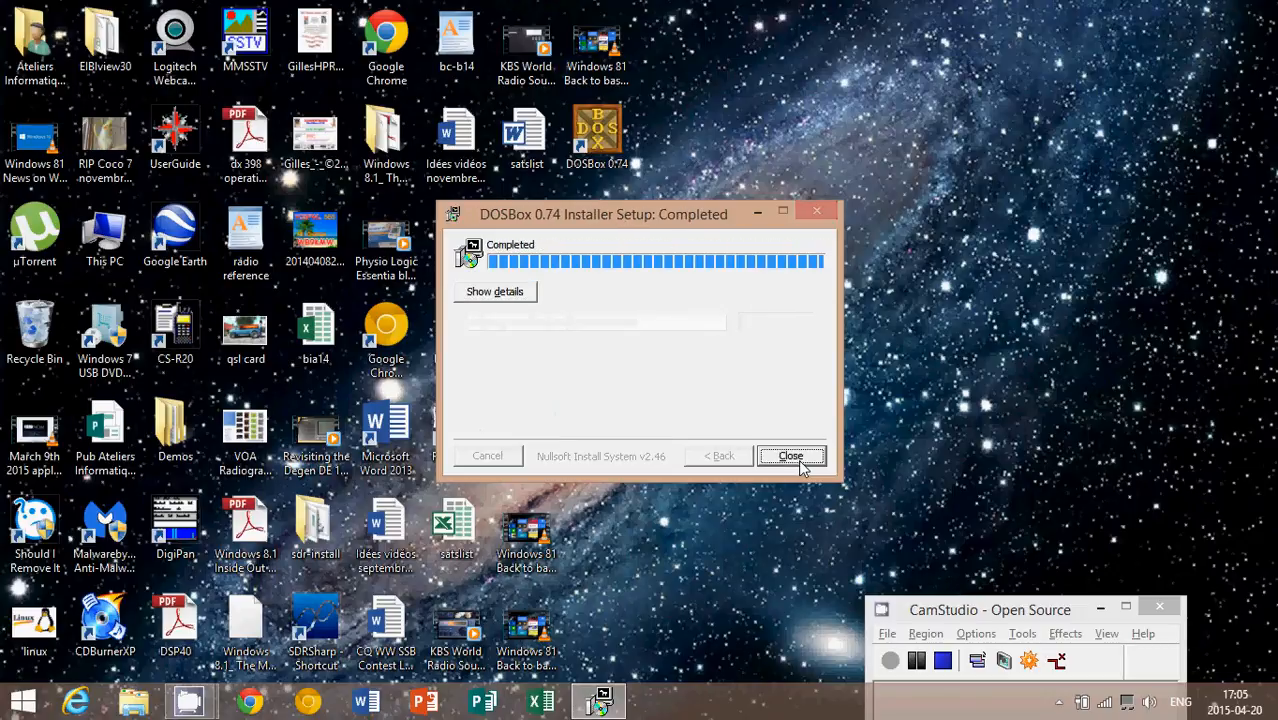
pyautogui.click(792, 456)
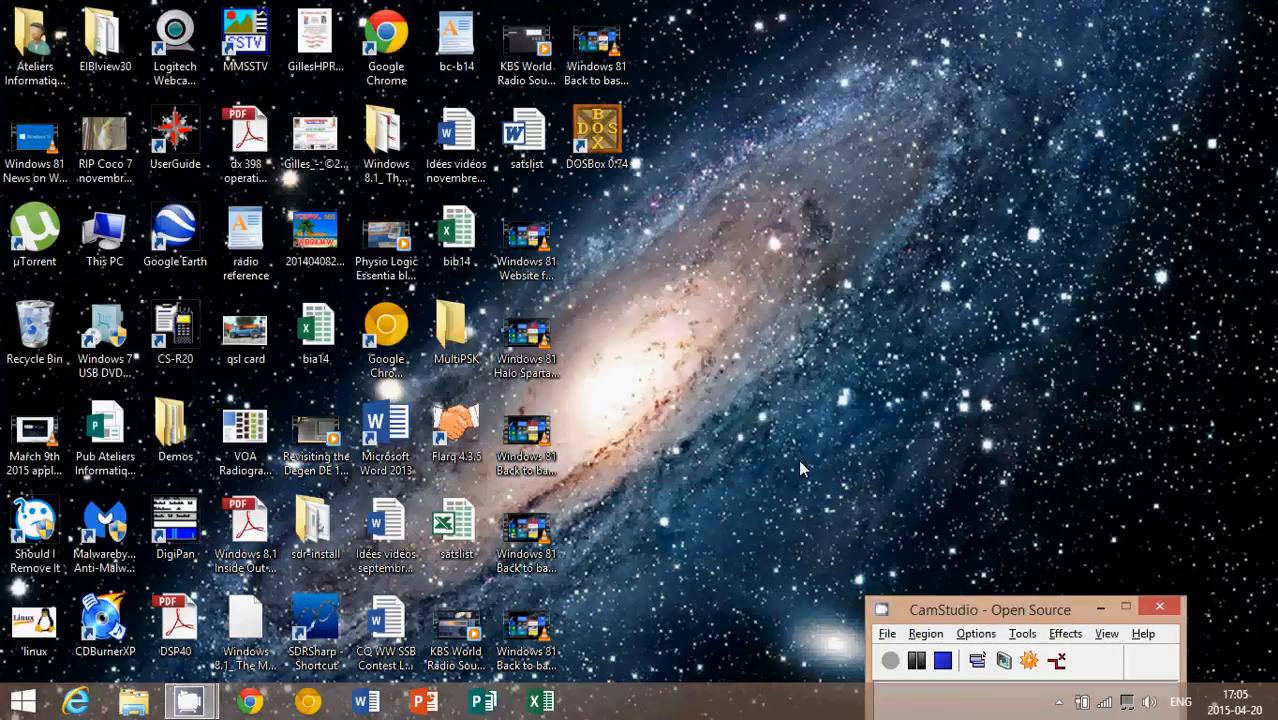
pyautogui.moveTo(628, 234)
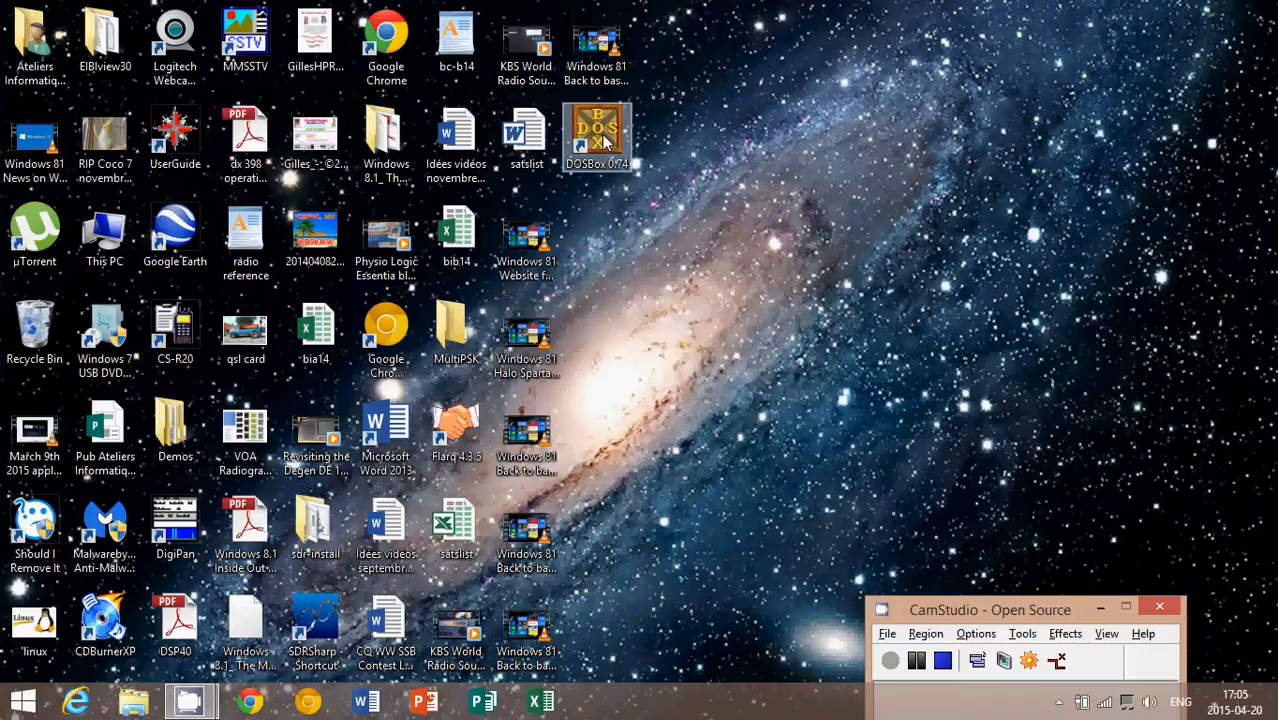
# - Launch DOSBox 0.74 from its desktop shortcut and run dir at the Z:\> prompt
pyautogui.doubleClick(596, 136)
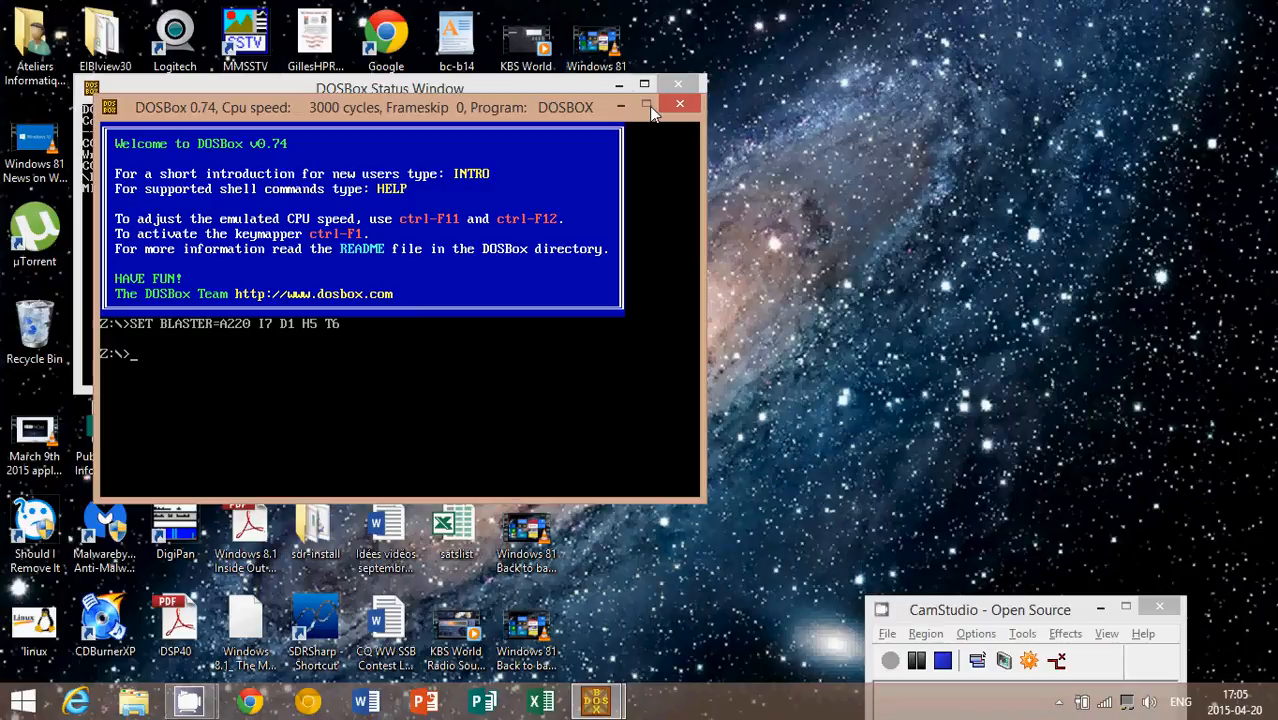
pyautogui.moveTo(518, 420)
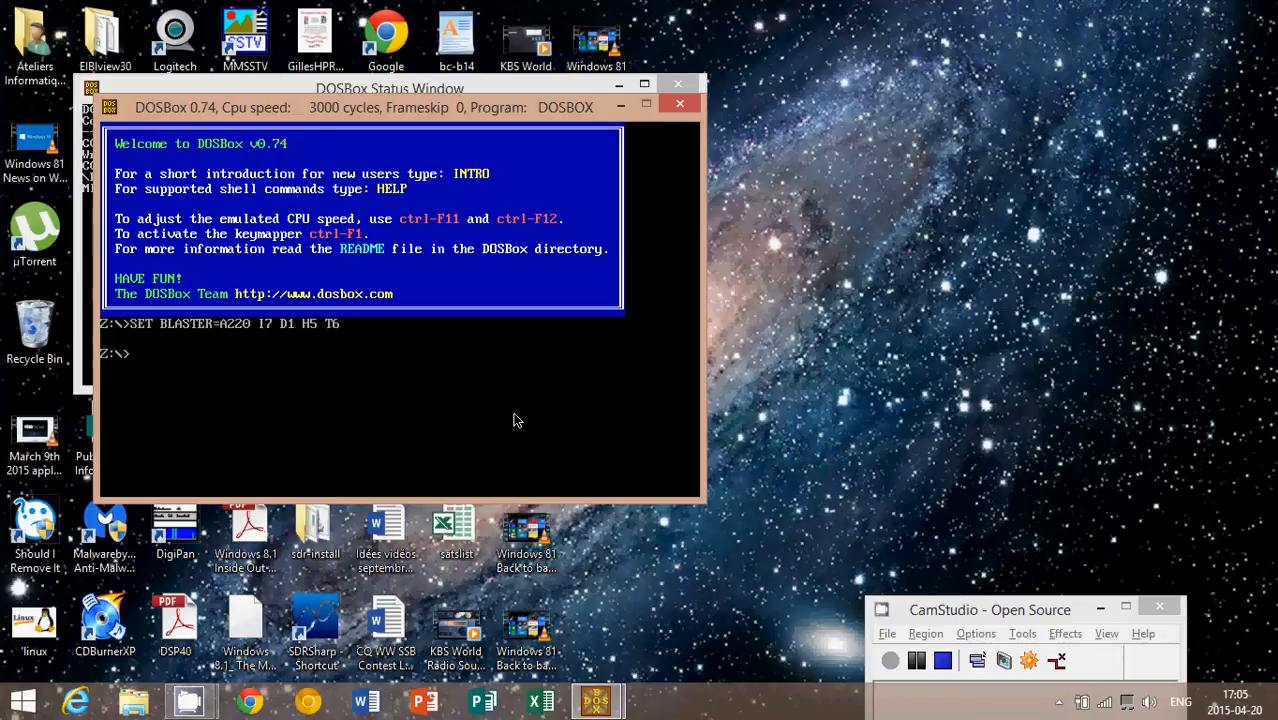
pyautogui.write('dir')
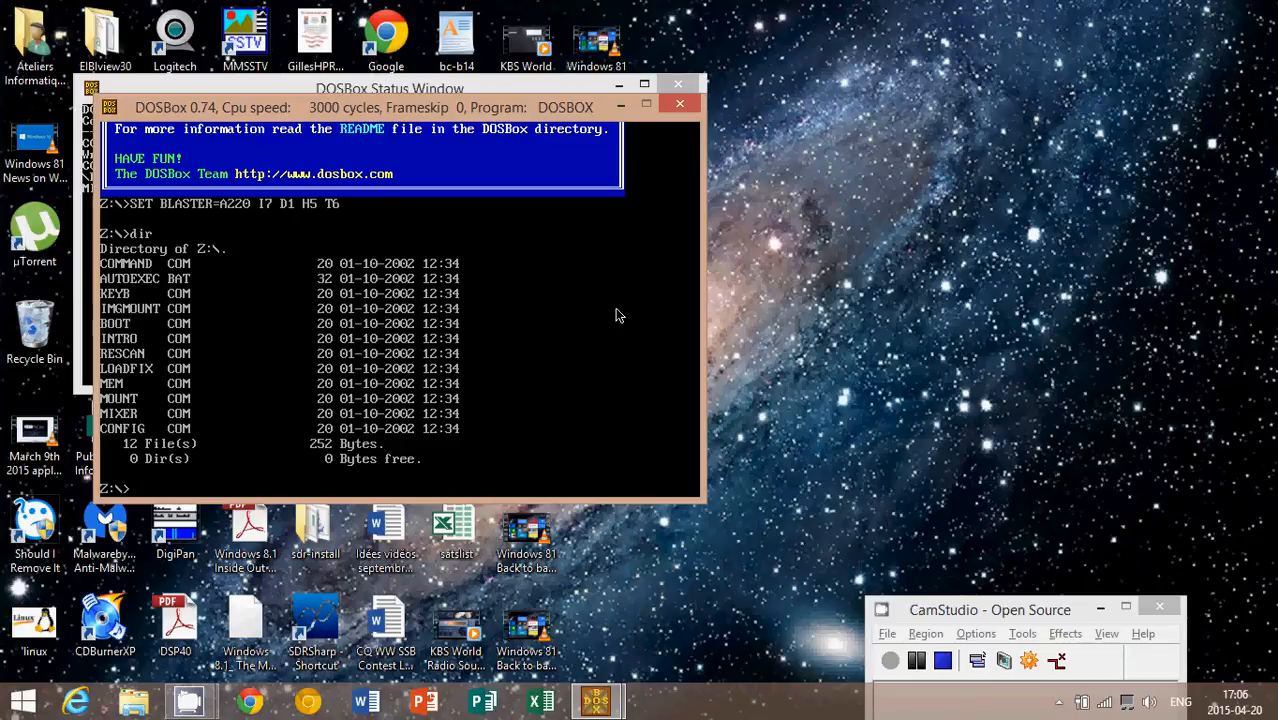
pyautogui.moveTo(620, 650)
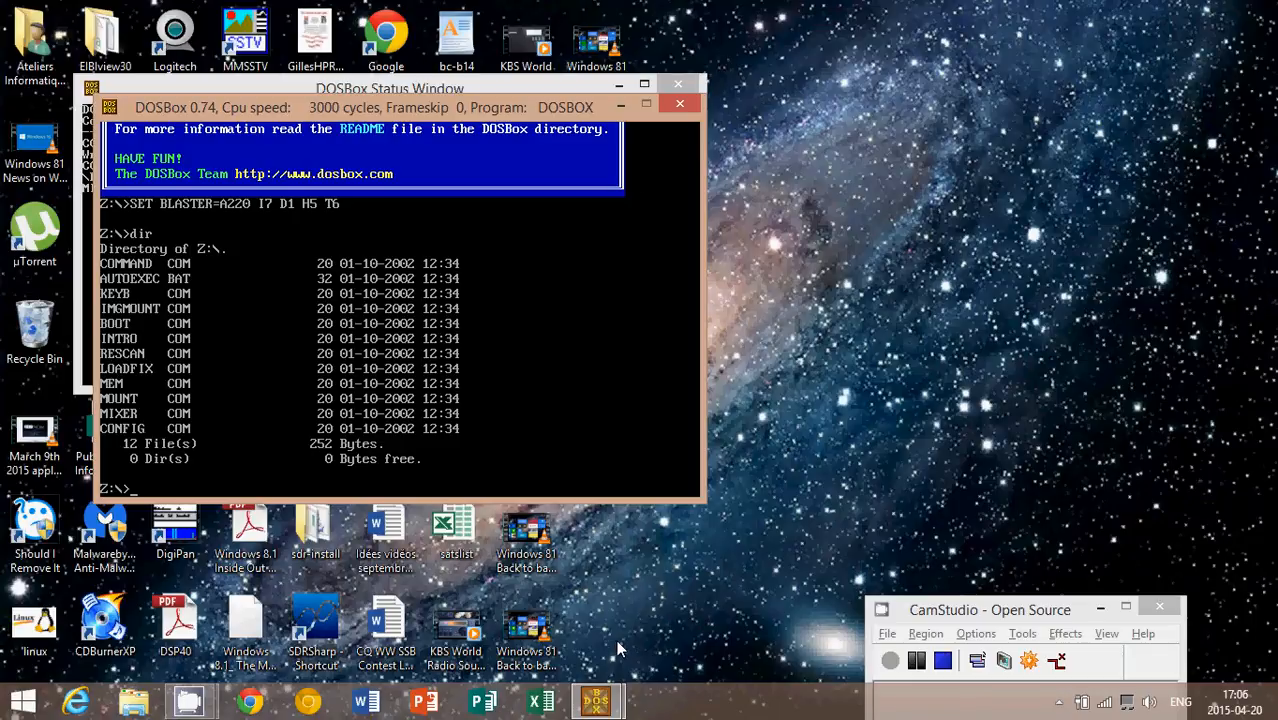
pyautogui.moveTo(532, 306)
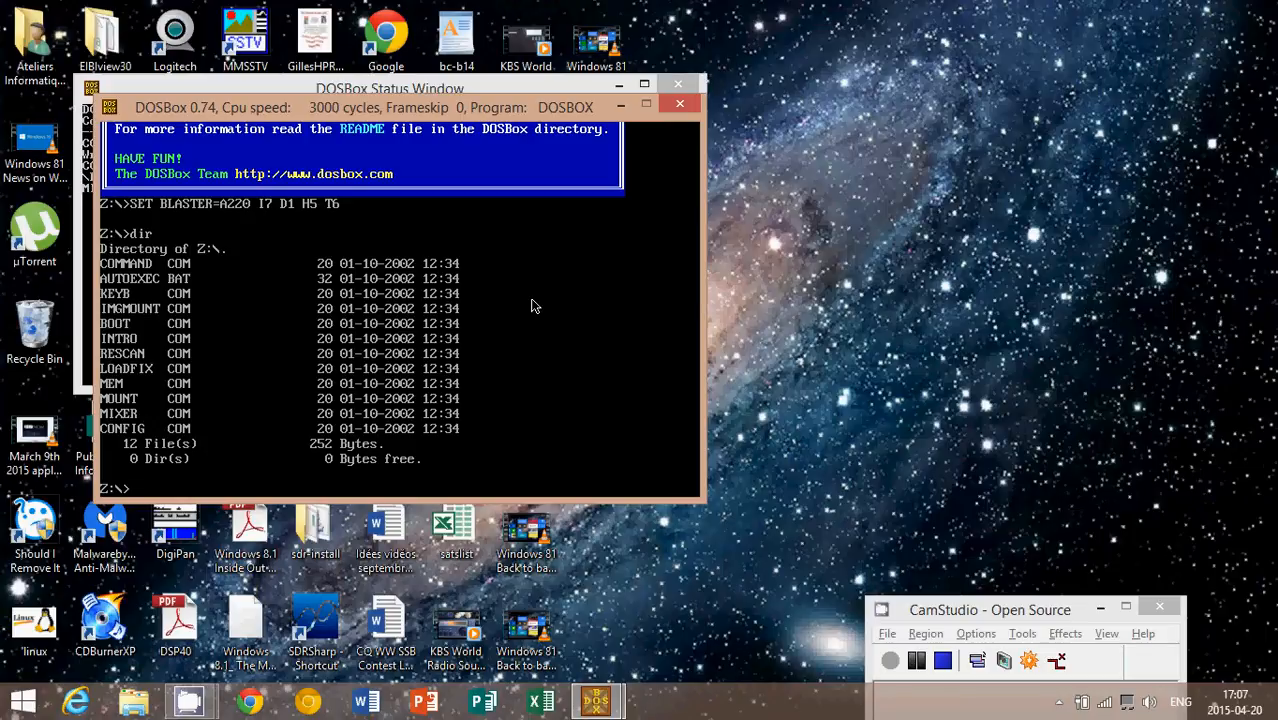
pyautogui.moveTo(694, 332)
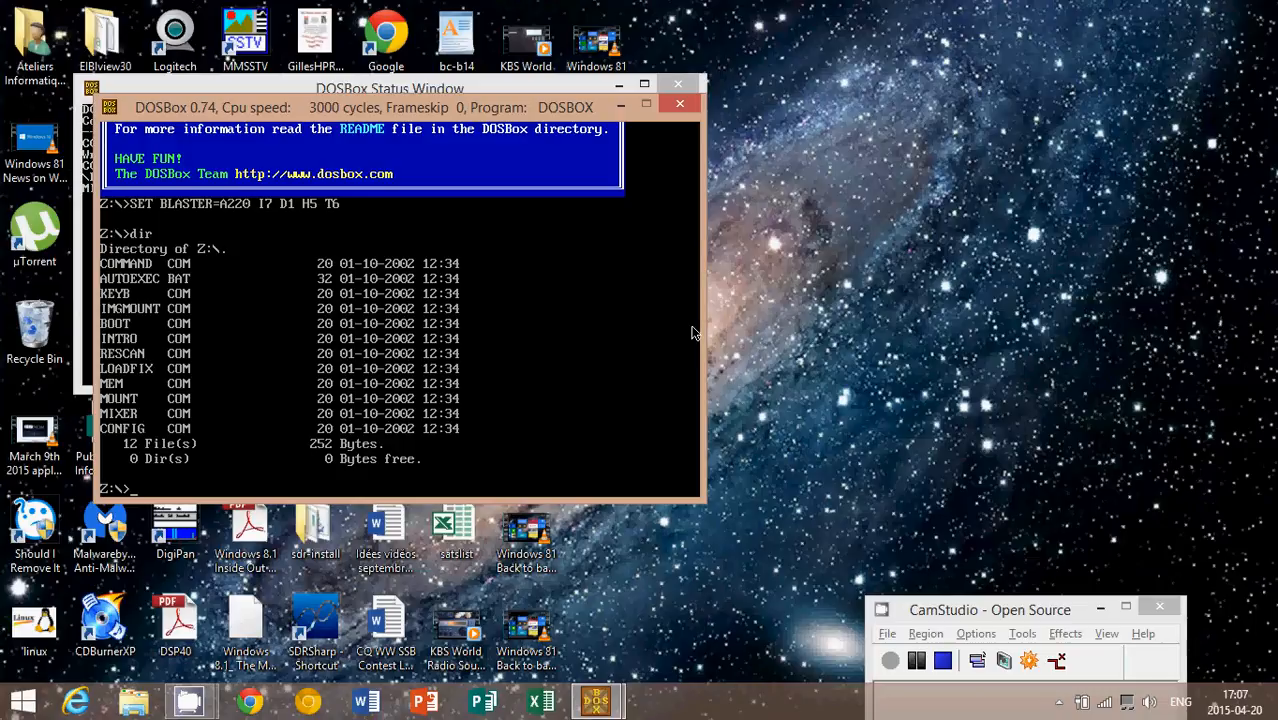
pyautogui.moveTo(616, 214)
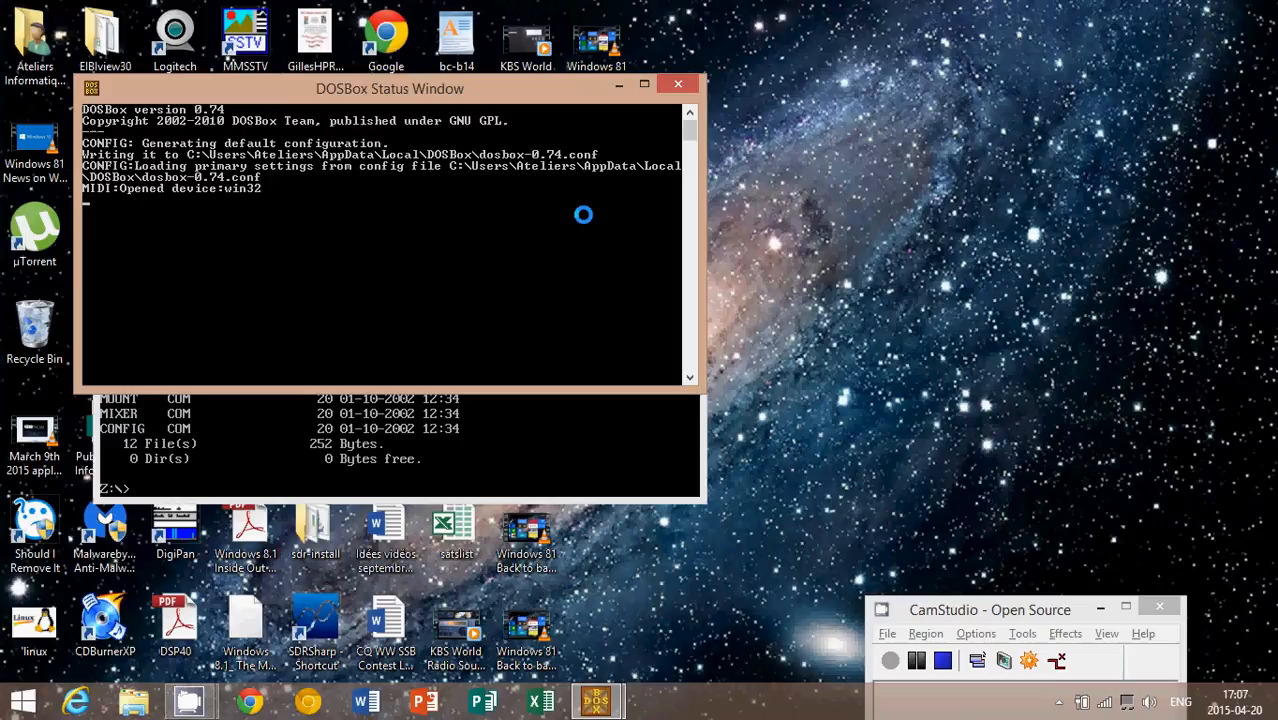
pyautogui.moveTo(584, 478)
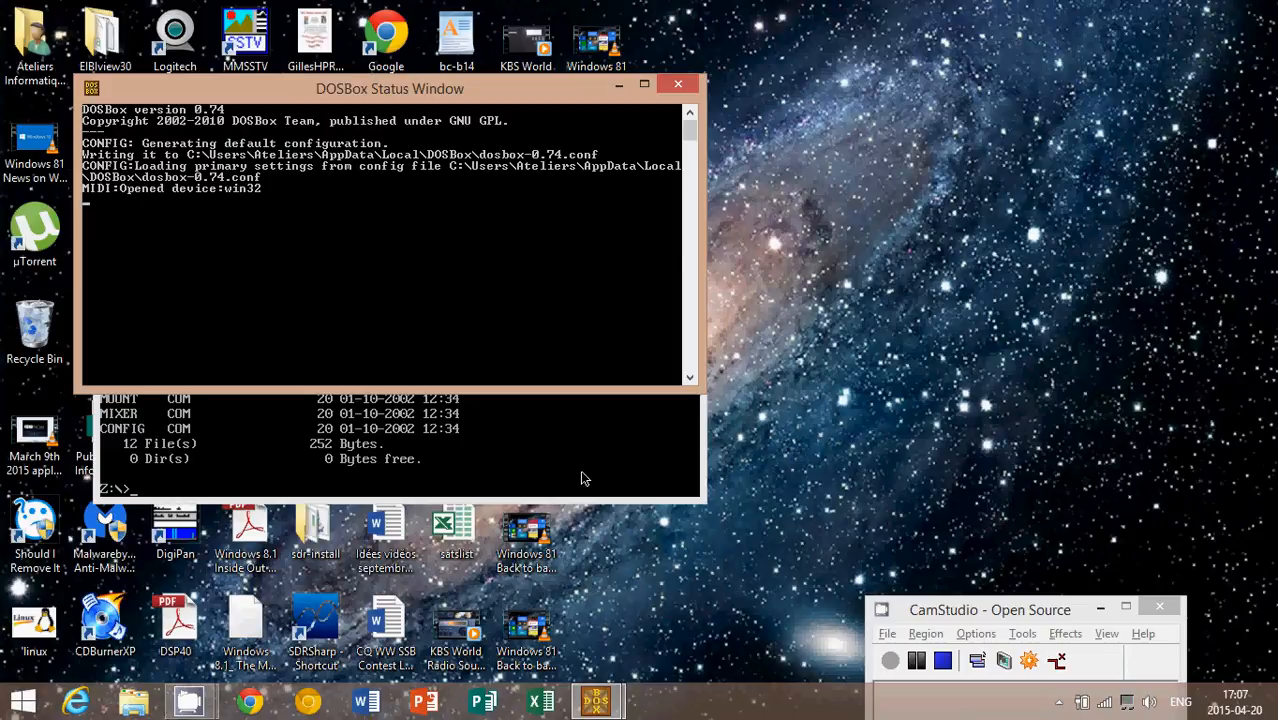